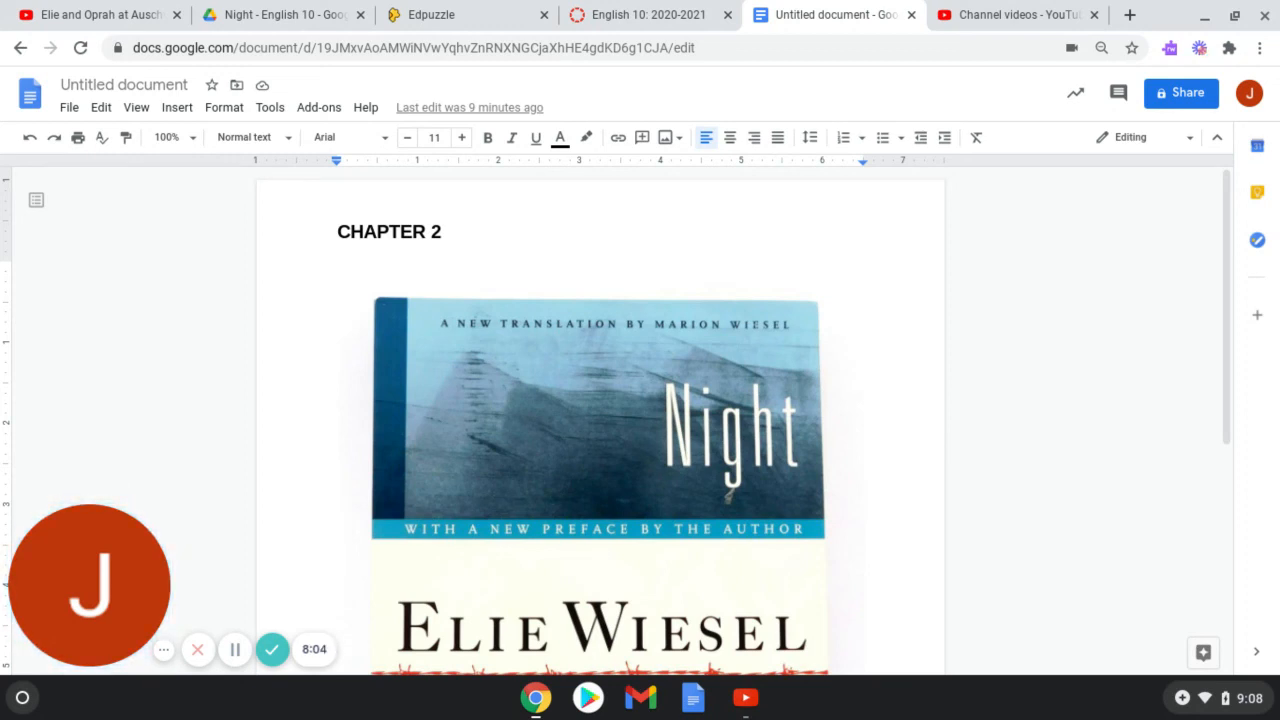
mouse_move(512, 488)
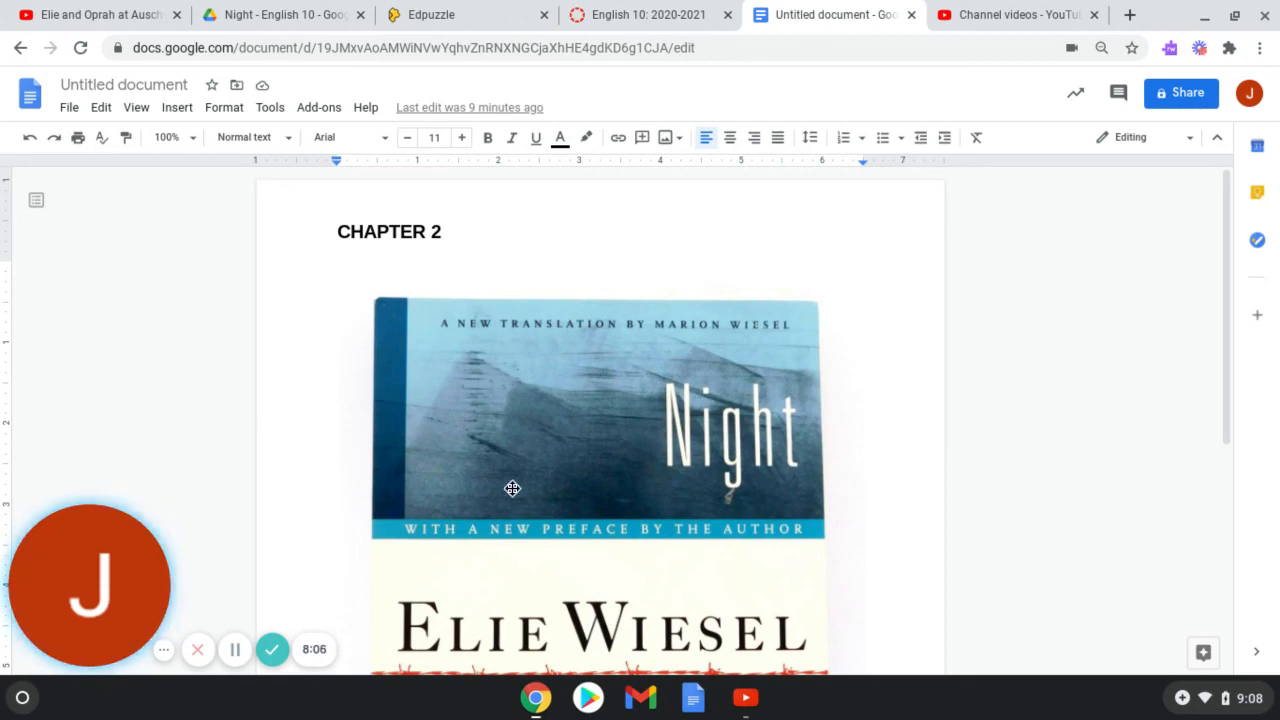